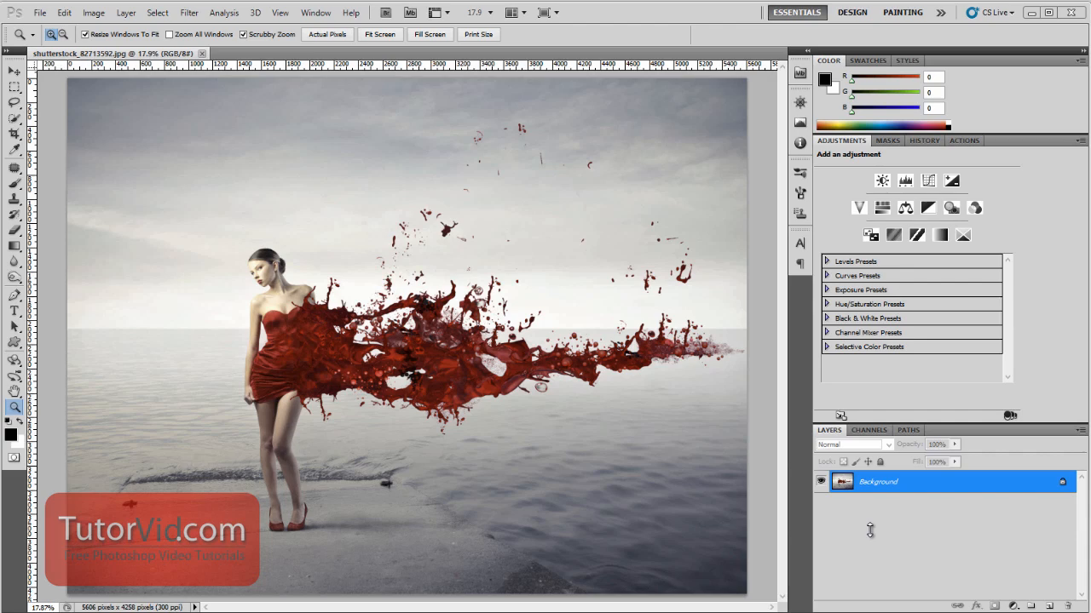
mouse_move(14, 407)
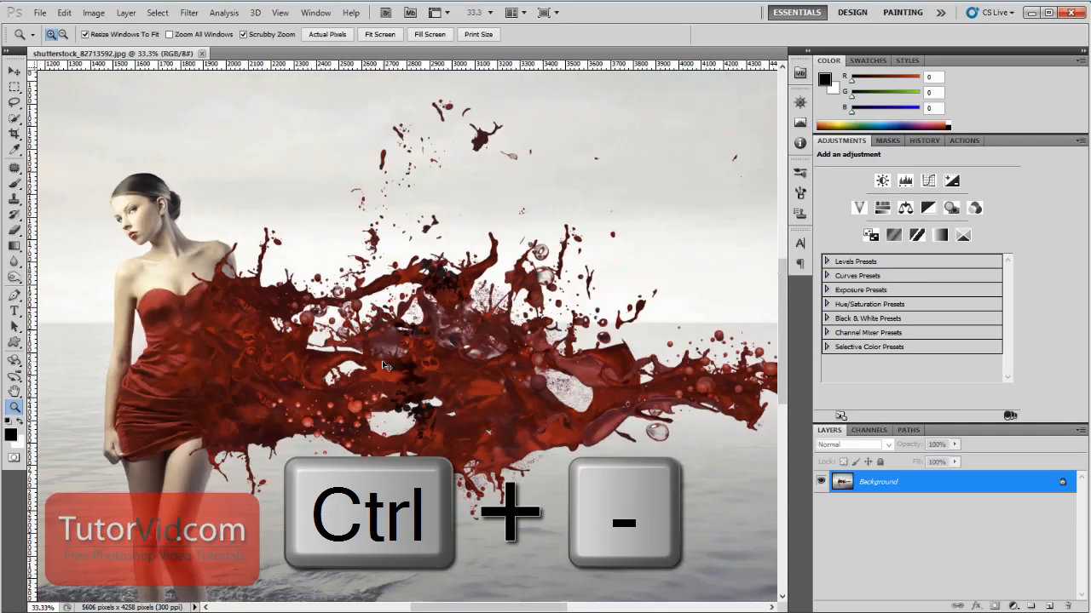
- Zoom in, fit the photo to screen, then view it at 100% actual pixels (Ctrl+Alt+0)
key("ctrl+plus")
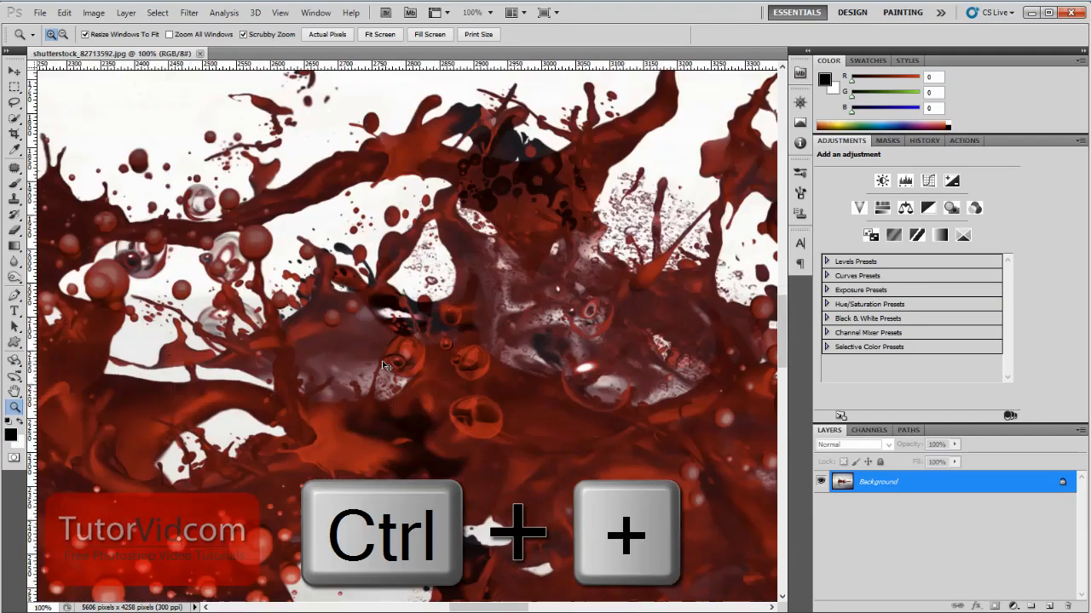
key("ctrl+0")
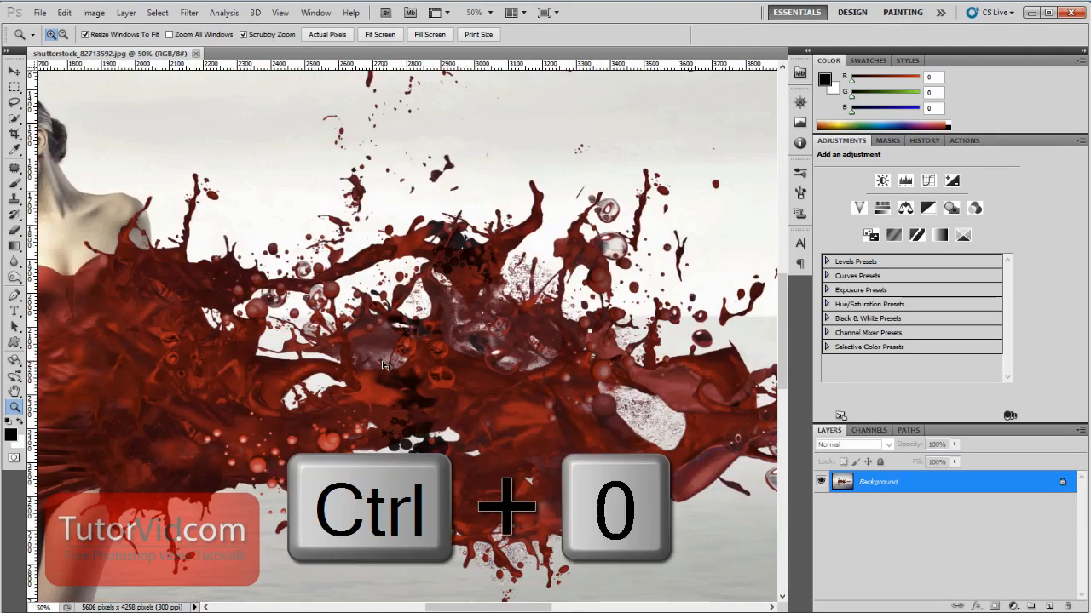
key("ctrl+0")
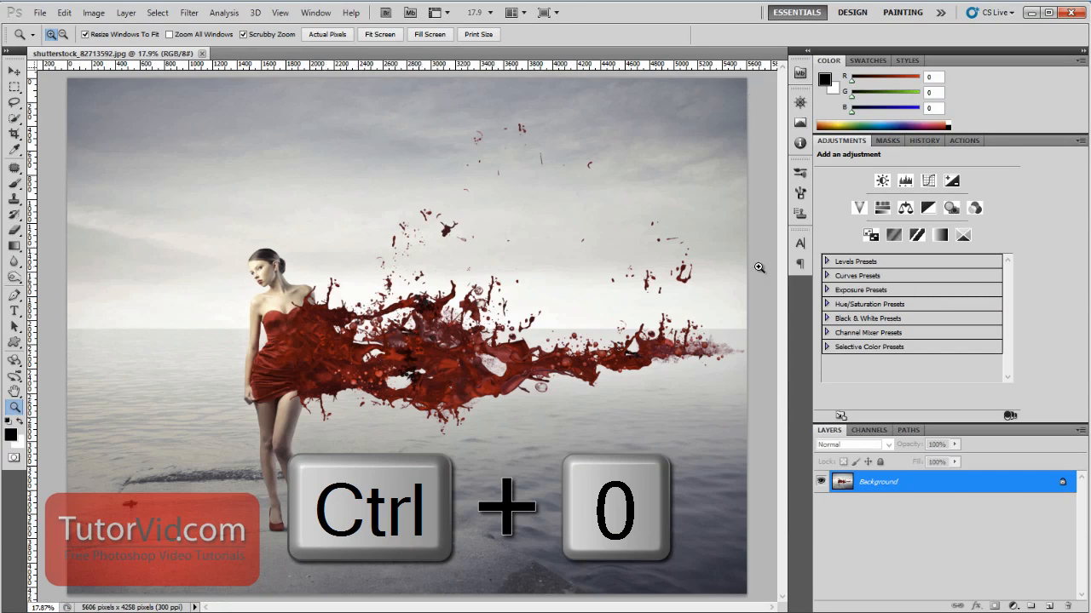
key("ctrl+alt+0")
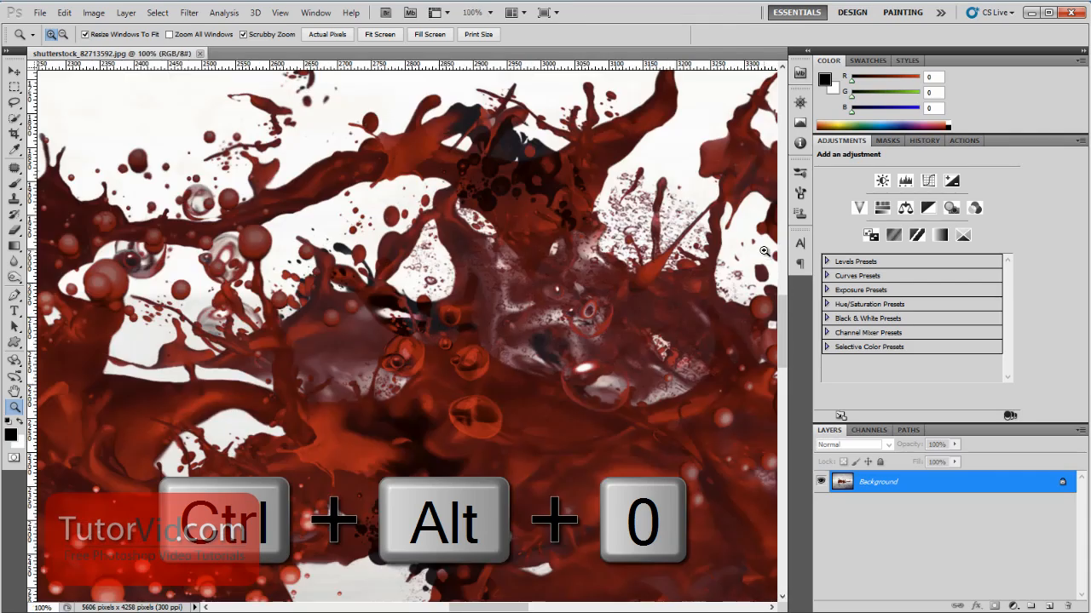
key("ctrl+alt+0")
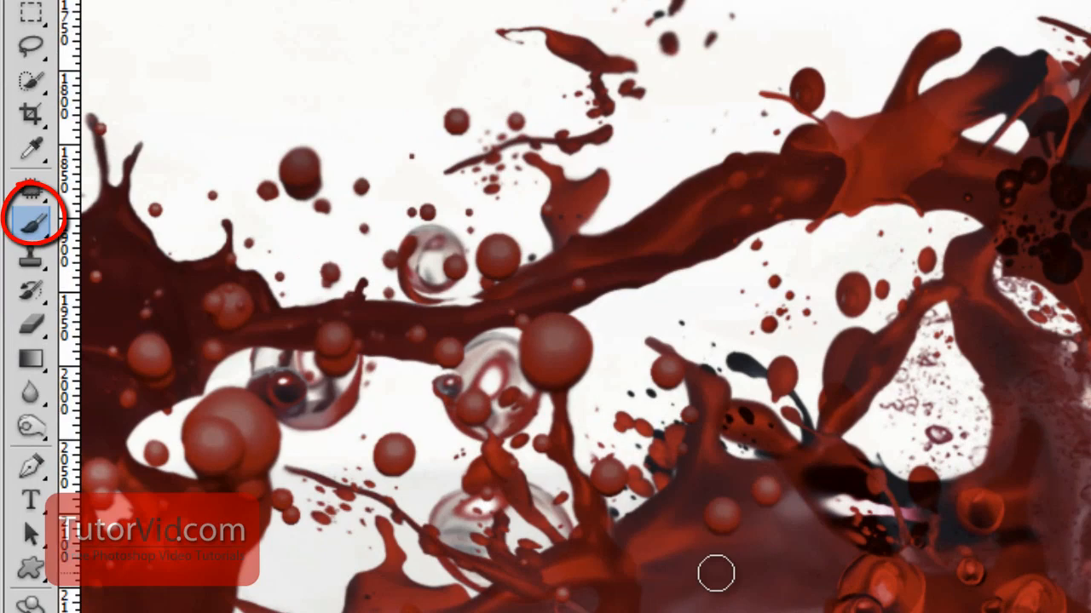
- Hold Ctrl+Space to momentarily reach the zoom tool while keeping the 100% view
key("ctrl+space")
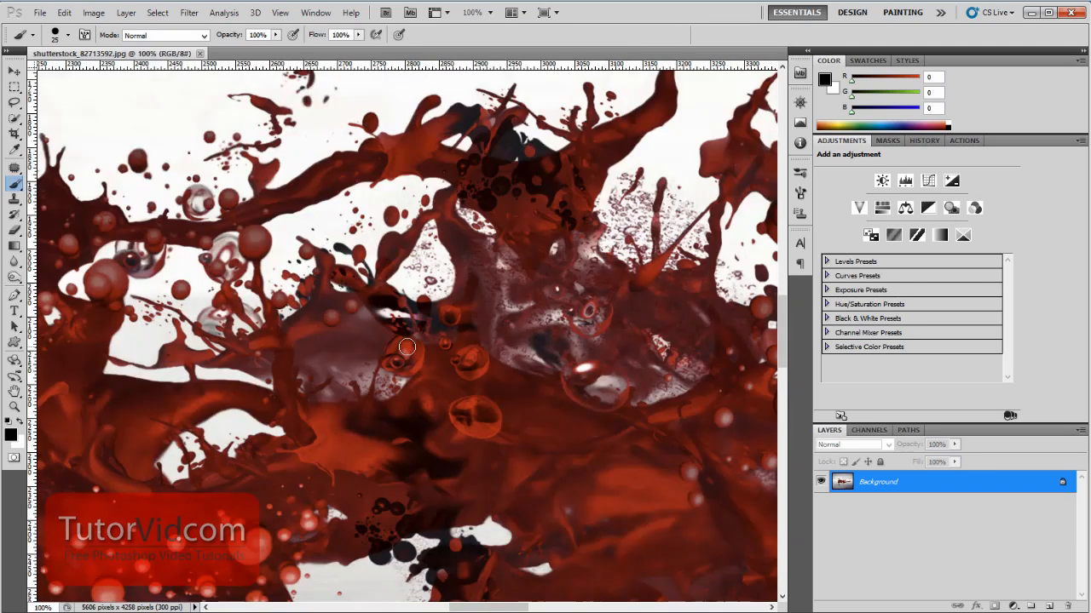
- Pan with the spacebar Hand tool so the woman's face fills the window
key("space")
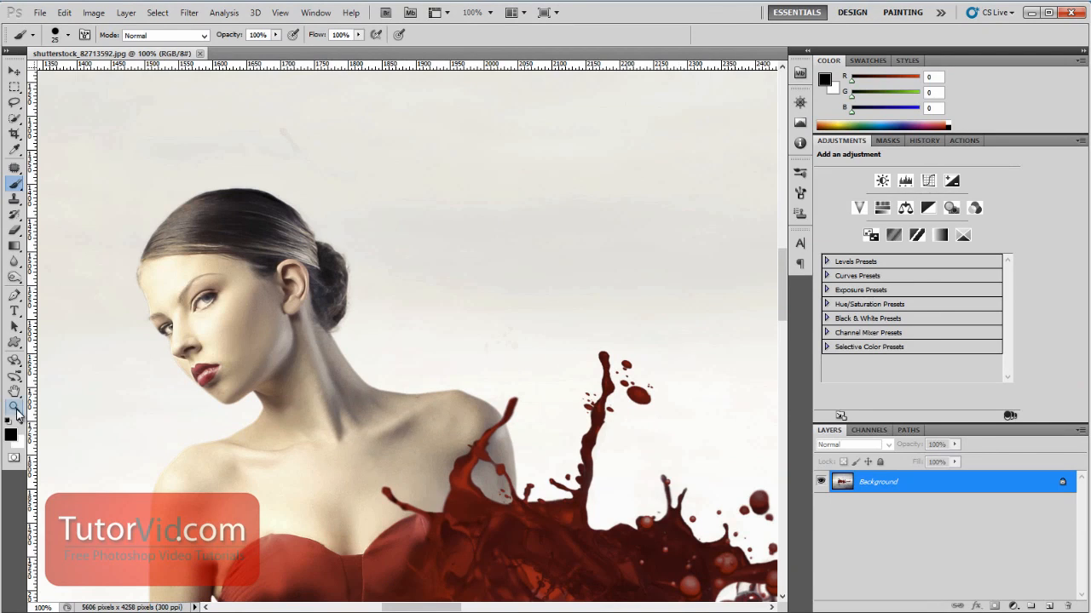
left_click_drag(225, 411, 330, 402)
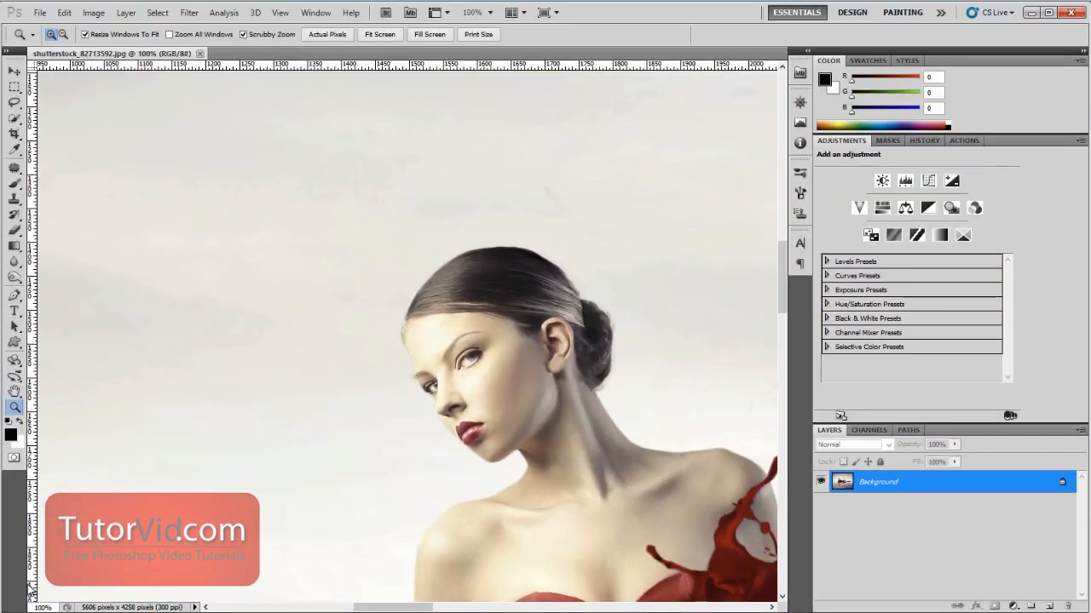
- Scroll the view right from the face to the red splash beside her shoulder
scroll("right", 3)
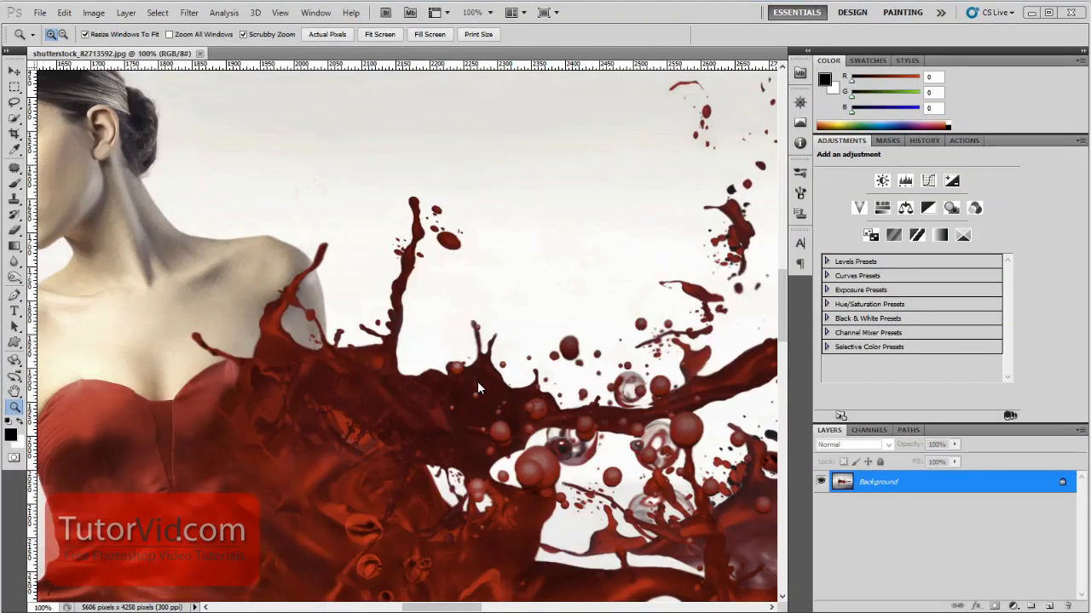
mouse_move(467, 351)
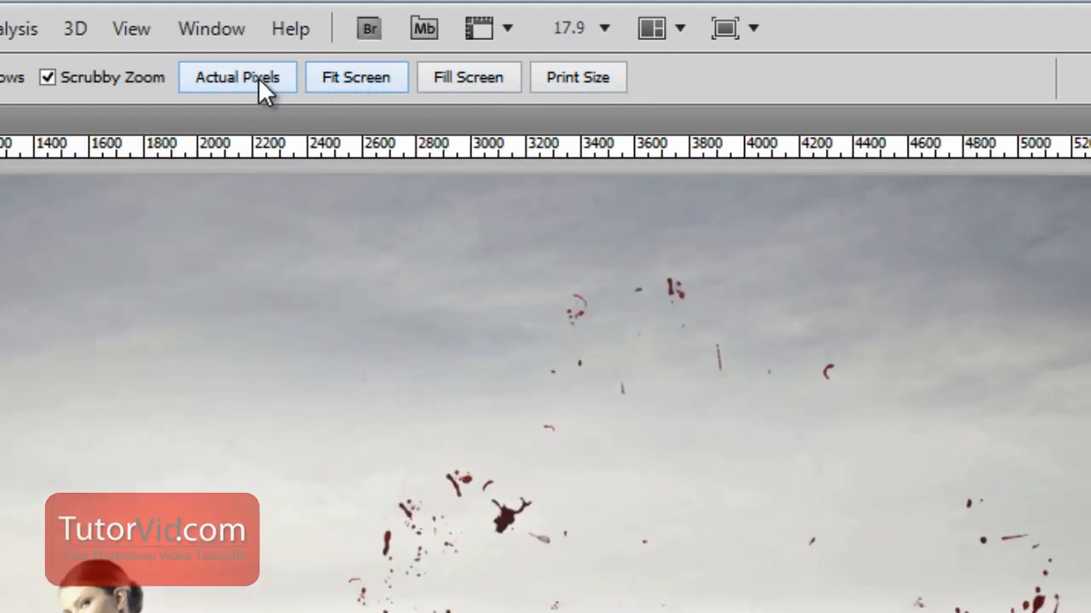
- Use Actual Pixels in the Zoom options bar to return to 100% on the dense splash
left_click(237, 77)
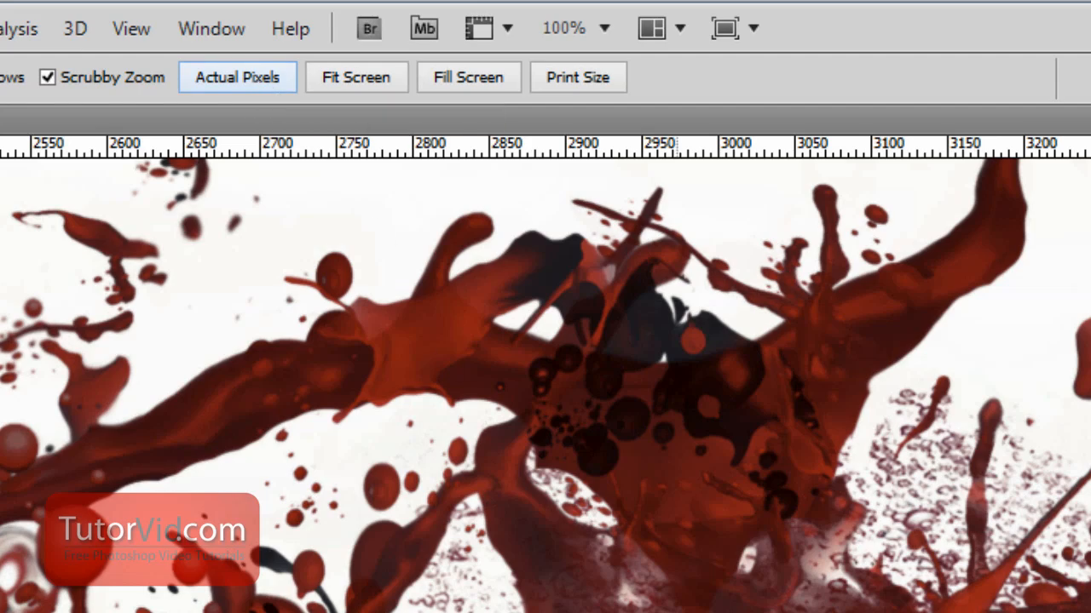